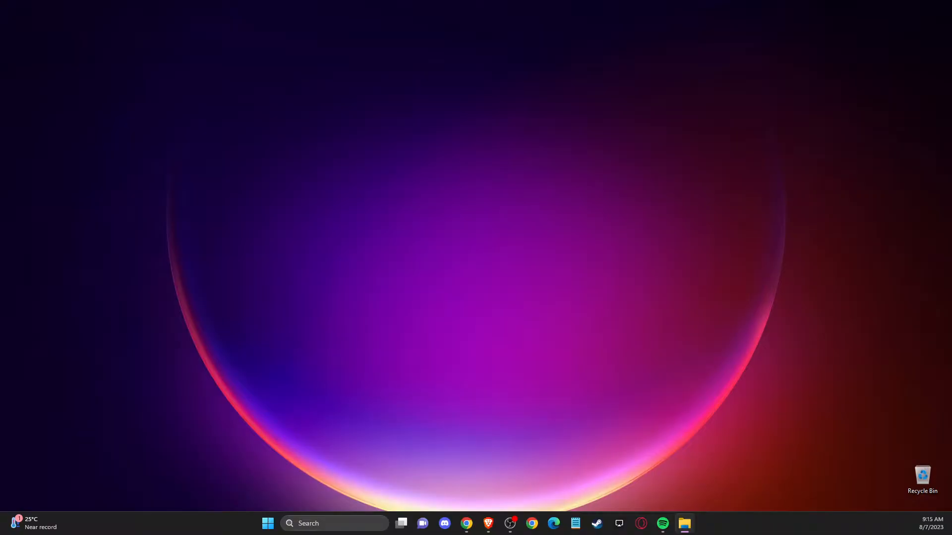
{"action": "mouse_move", "coordinate": [710, 236]}
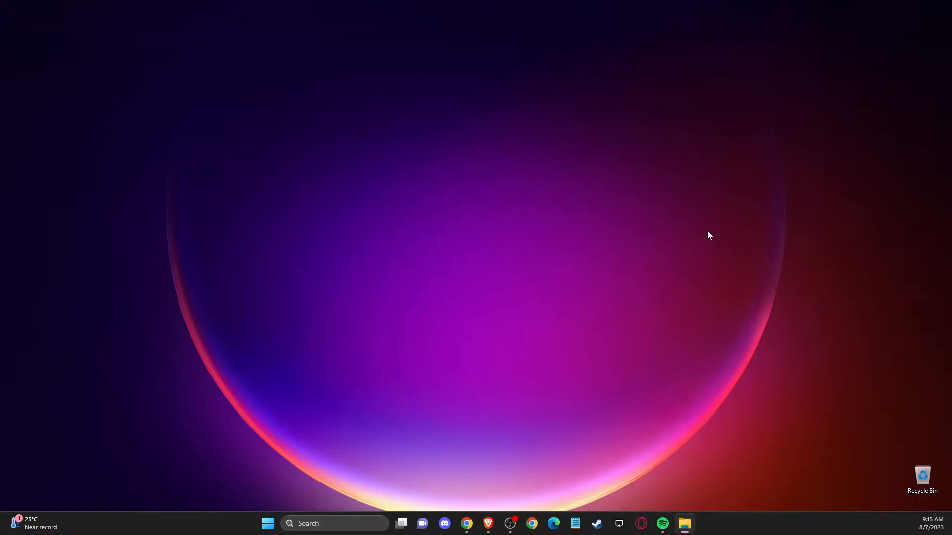
{"action": "mouse_move", "coordinate": [718, 233]}
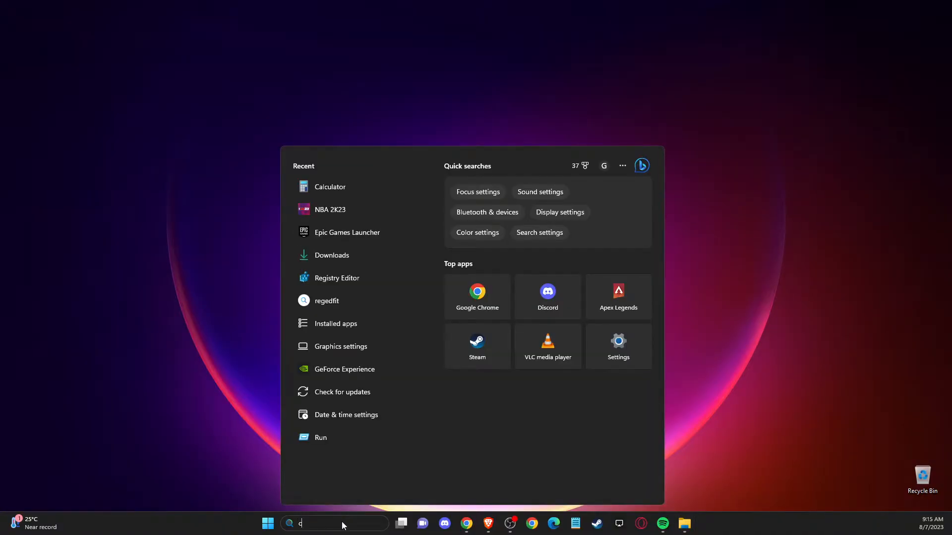
Search 'check for updates', start a Windows Update check, then close Settings.
{"action": "type", "text": "heck for updates"}
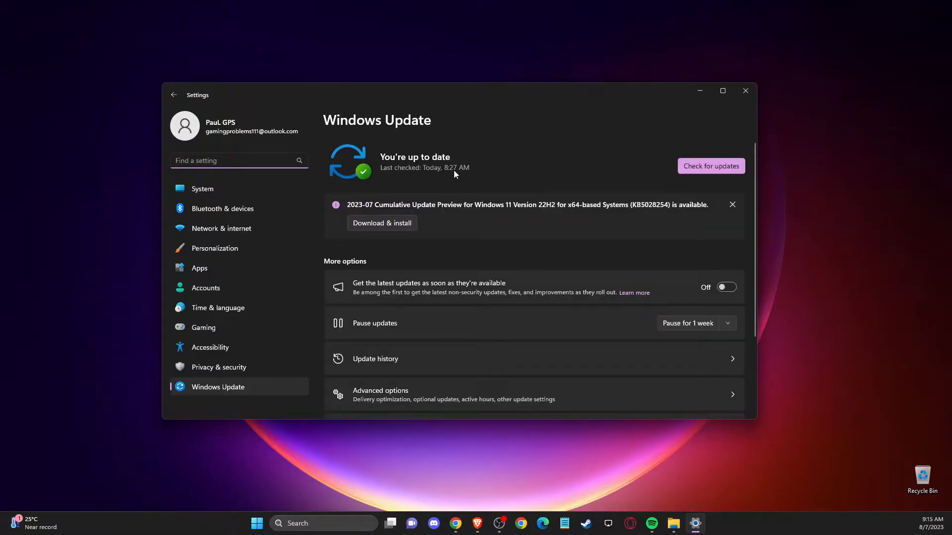
{"action": "left_click", "coordinate": [710, 165]}
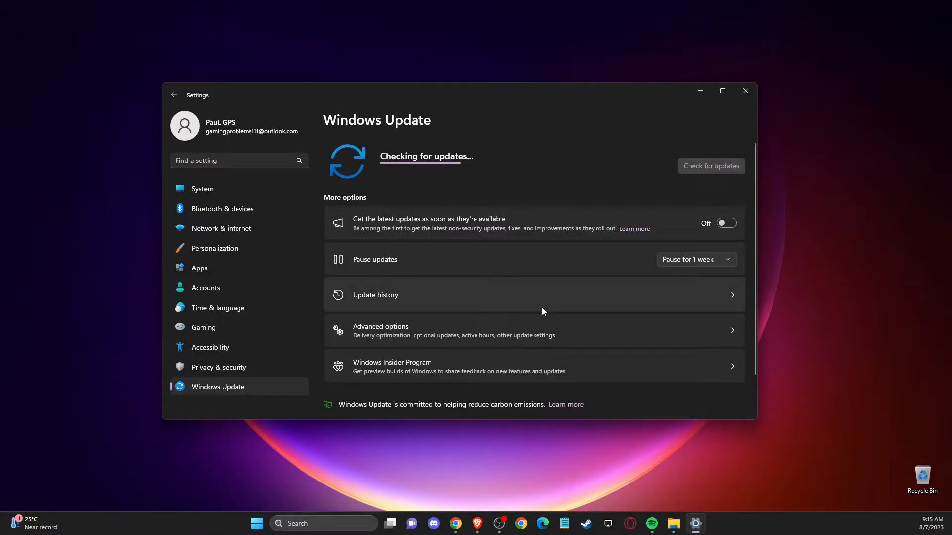
{"action": "mouse_move", "coordinate": [655, 206]}
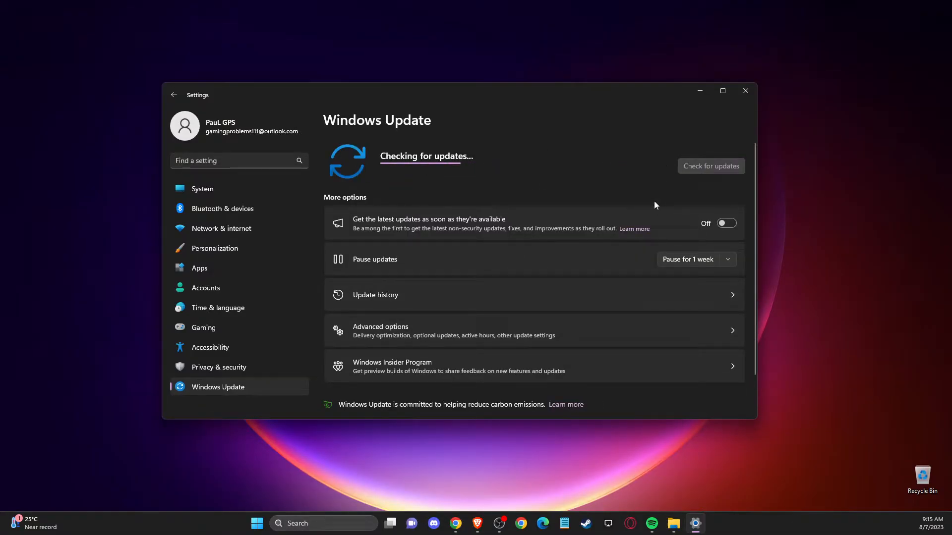
{"action": "mouse_move", "coordinate": [645, 192]}
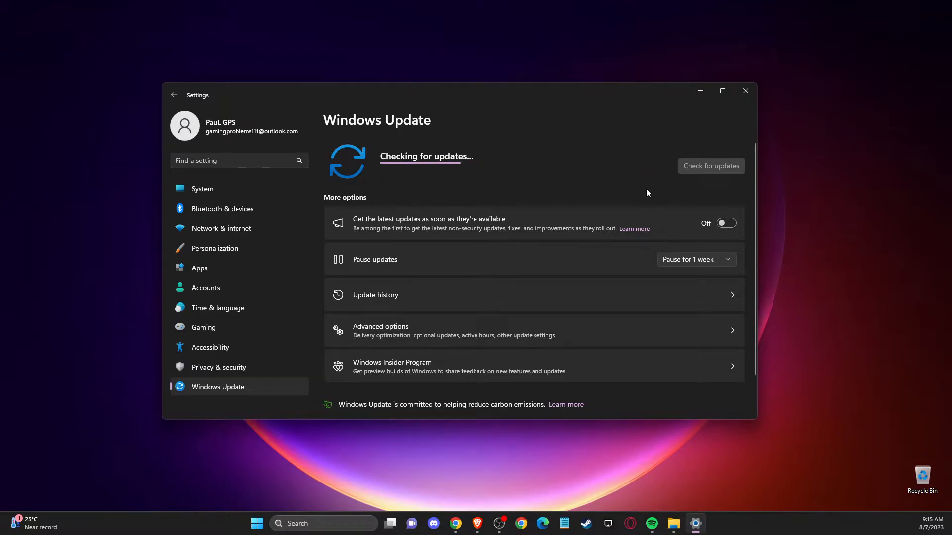
{"action": "mouse_move", "coordinate": [684, 161]}
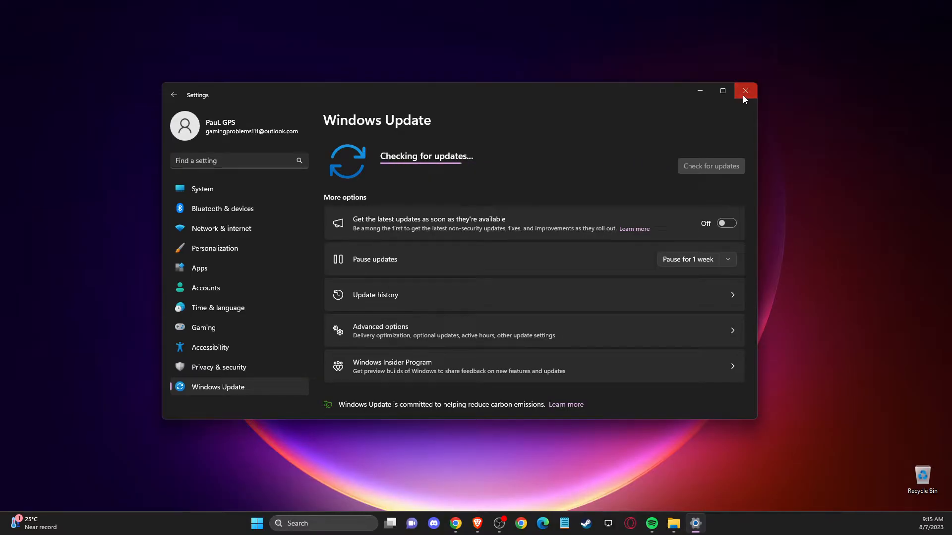
{"action": "left_click", "coordinate": [744, 91]}
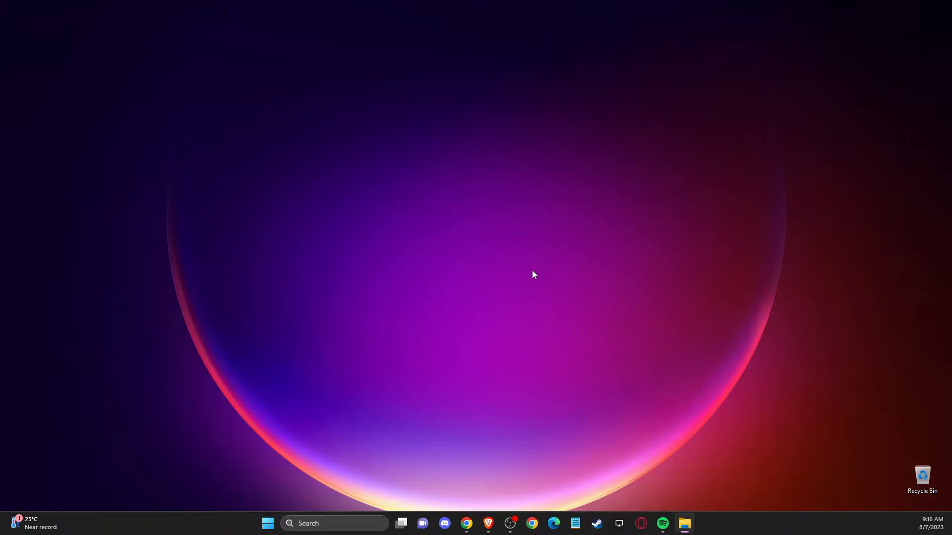
{"action": "mouse_move", "coordinate": [376, 433]}
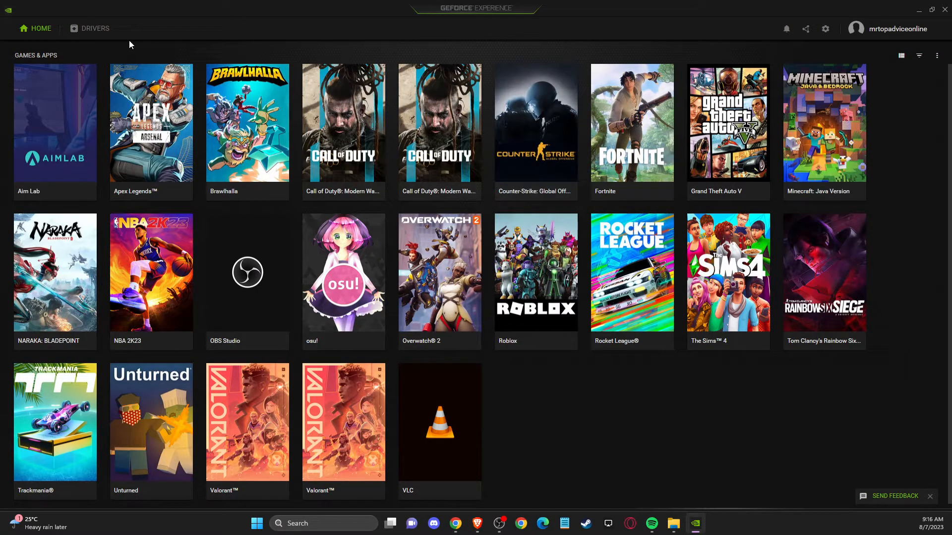
Check GeForce Experience Drivers for updates, confirming the latest Game Ready Driver is installed.
{"action": "left_click", "coordinate": [95, 28]}
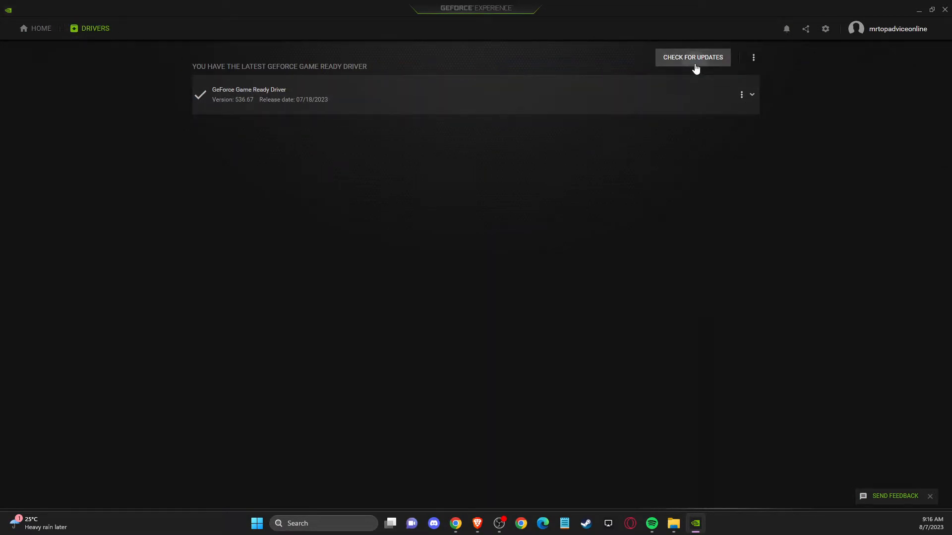
{"action": "left_click", "coordinate": [692, 57]}
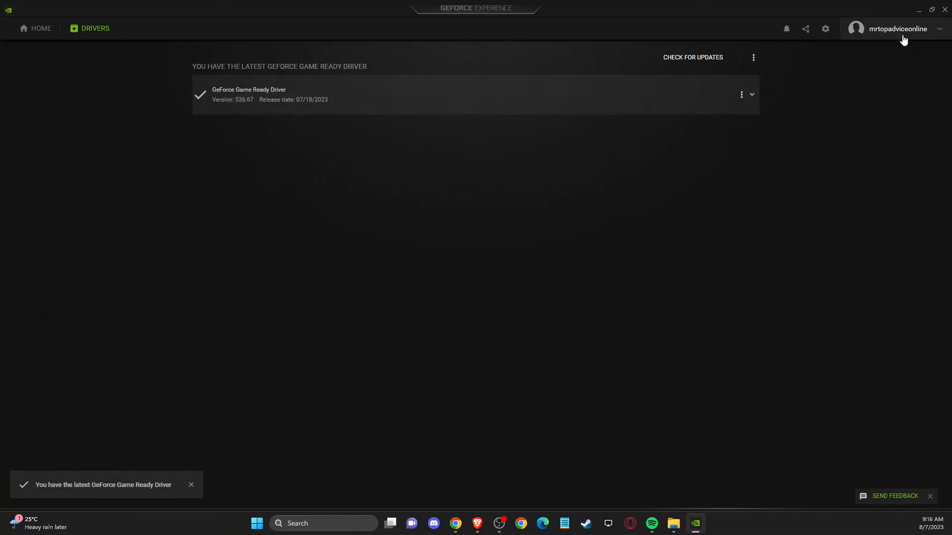
{"action": "left_click", "coordinate": [944, 10]}
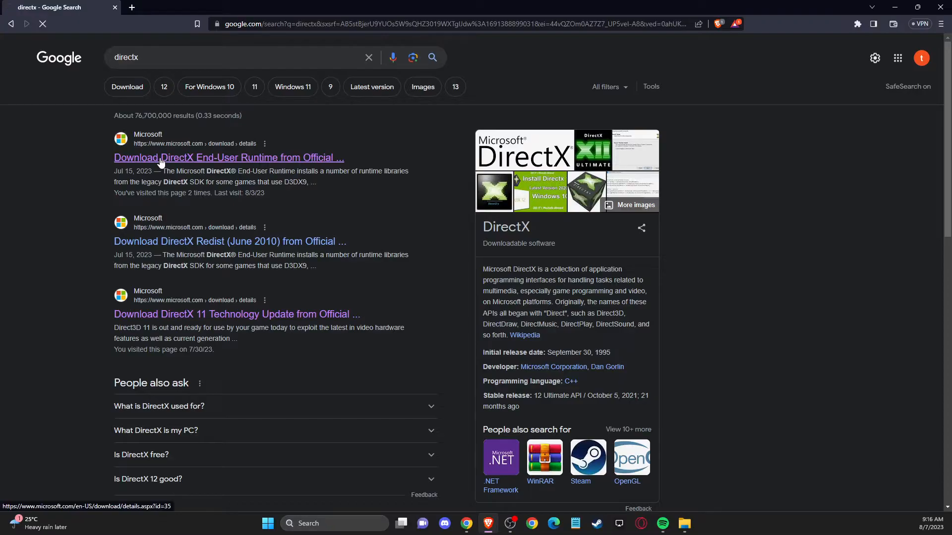
Download the DirectX End-User Runtime installer from Microsoft and save it to the Desktop.
{"action": "left_click", "coordinate": [229, 157]}
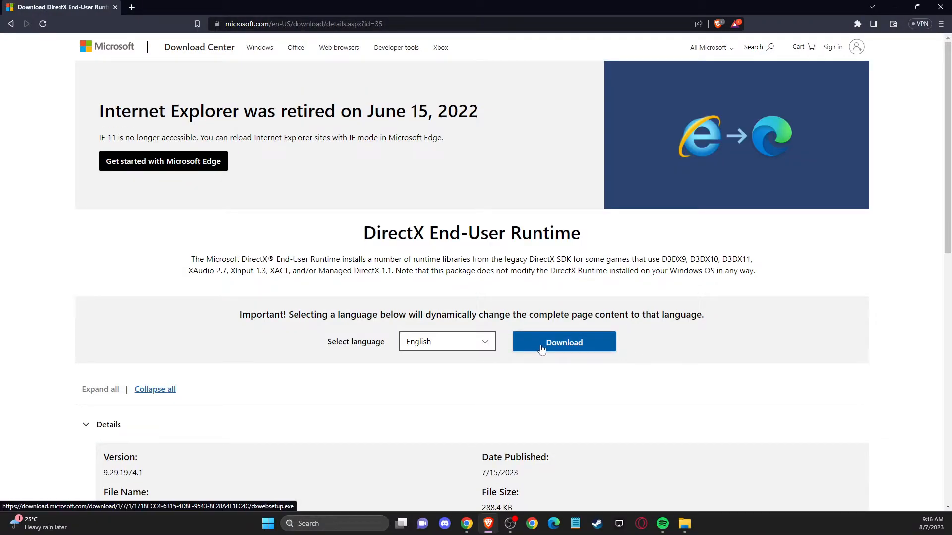
{"action": "left_click", "coordinate": [563, 342]}
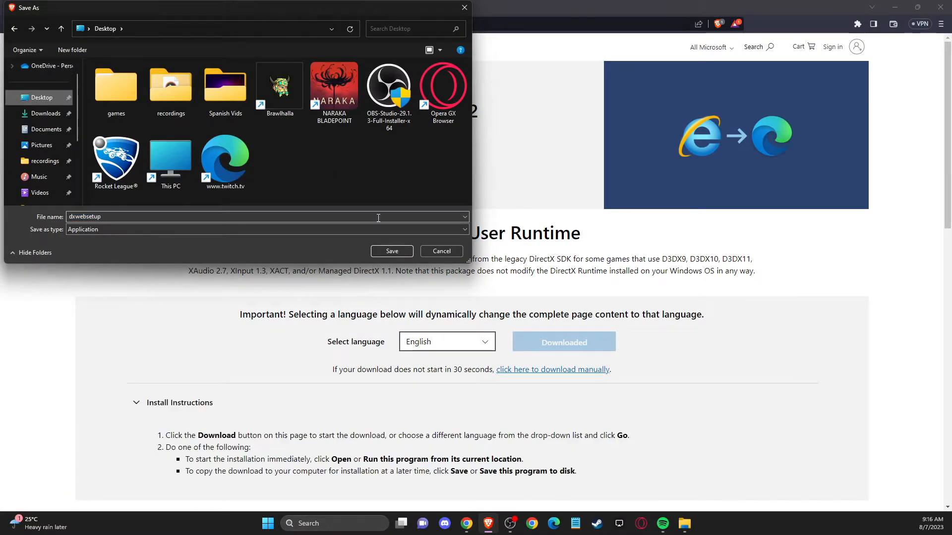
{"action": "left_click", "coordinate": [391, 251]}
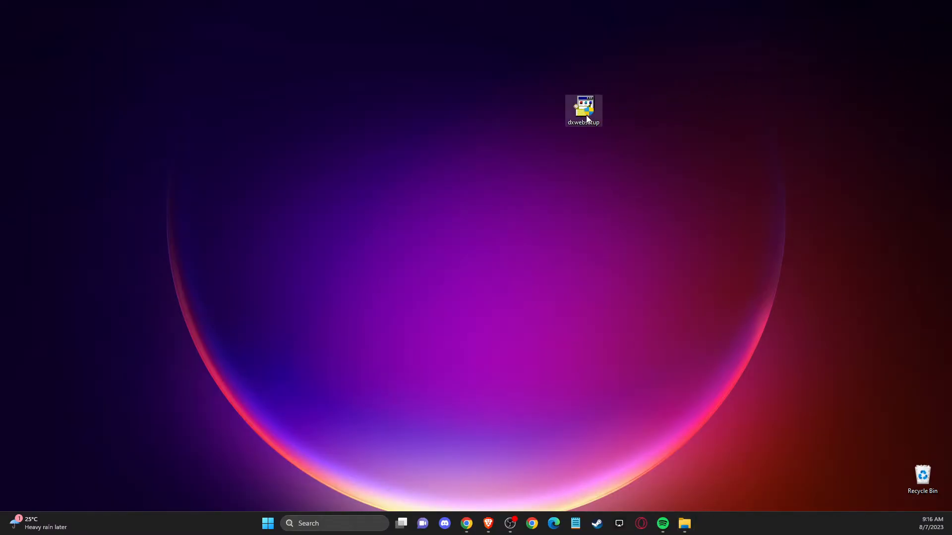
Run the DirectX installer, accept the license, skip the Bing Bar offer, and finish setup.
{"action": "double_click", "coordinate": [582, 106]}
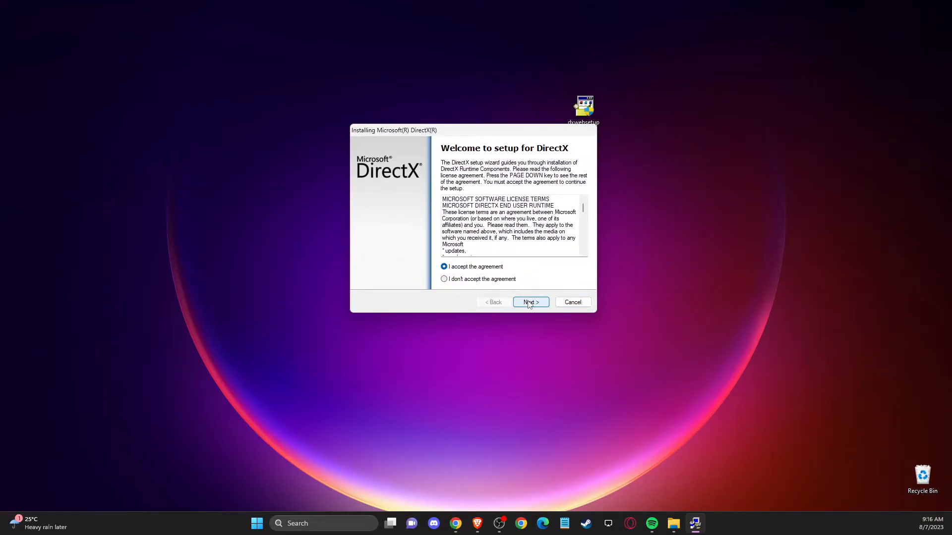
{"action": "left_click", "coordinate": [530, 302]}
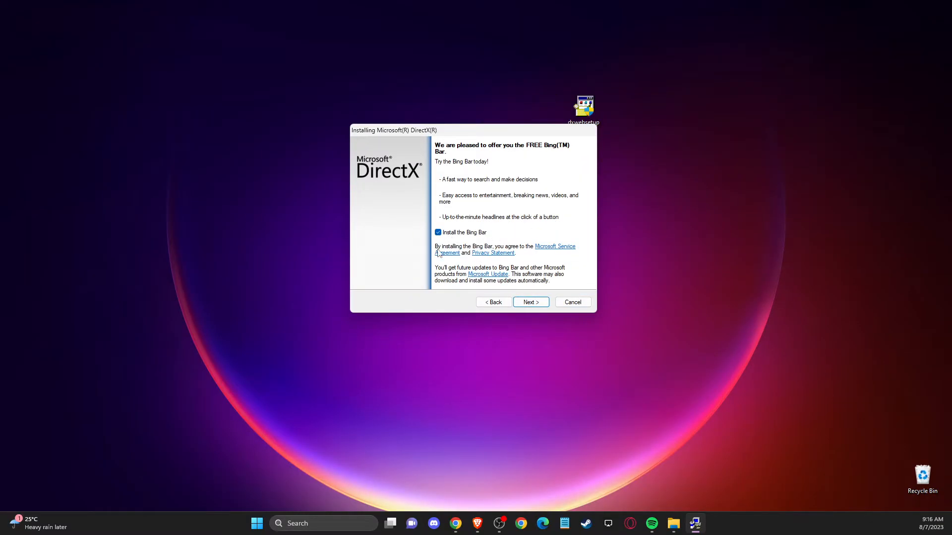
{"action": "left_click", "coordinate": [529, 303]}
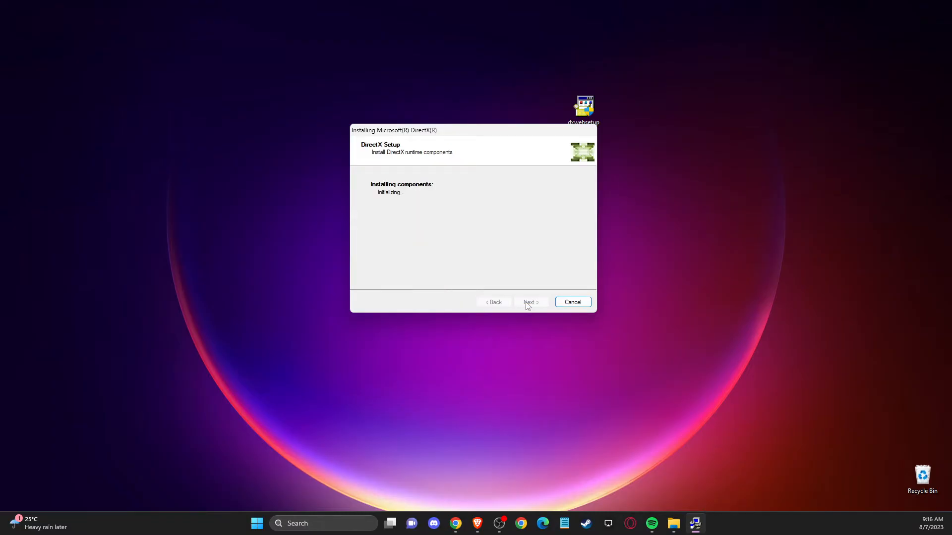
{"action": "mouse_move", "coordinate": [531, 279]}
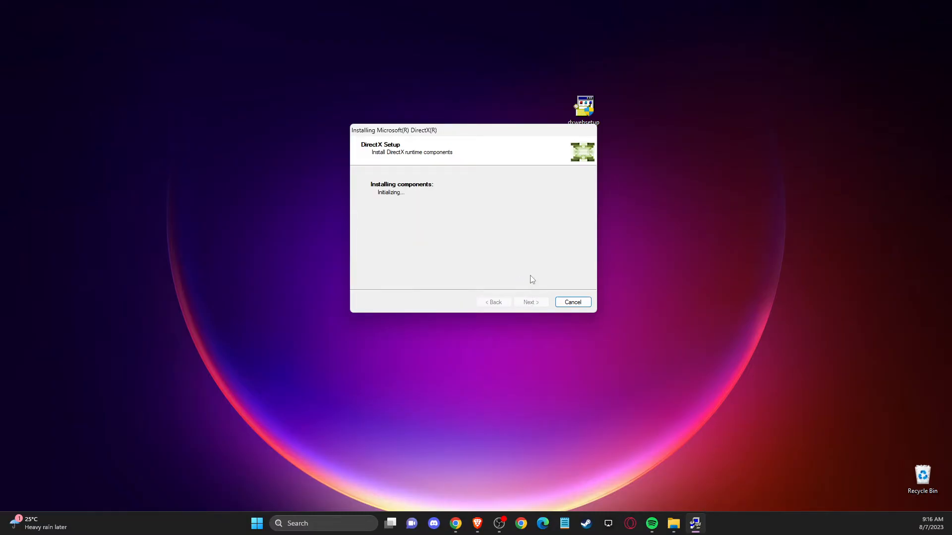
{"action": "mouse_move", "coordinate": [551, 248]}
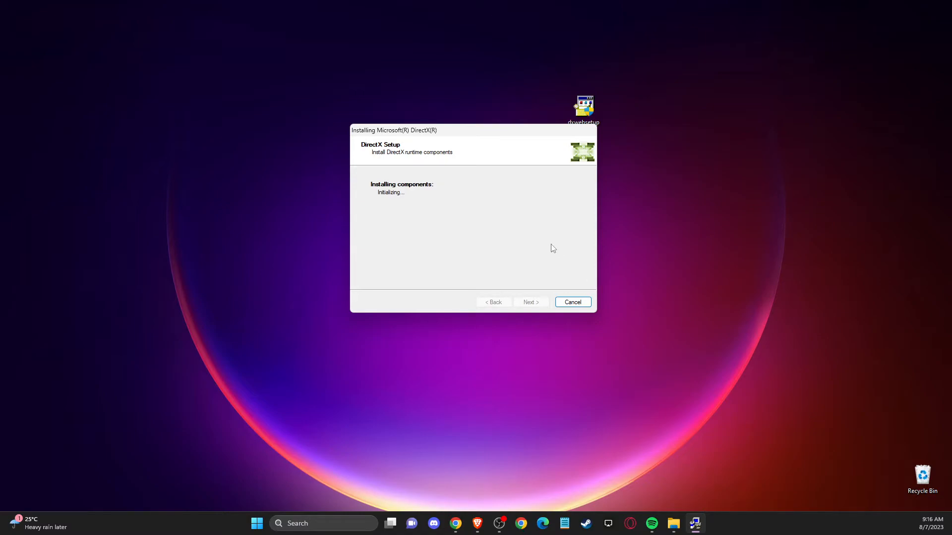
{"action": "mouse_move", "coordinate": [556, 246]}
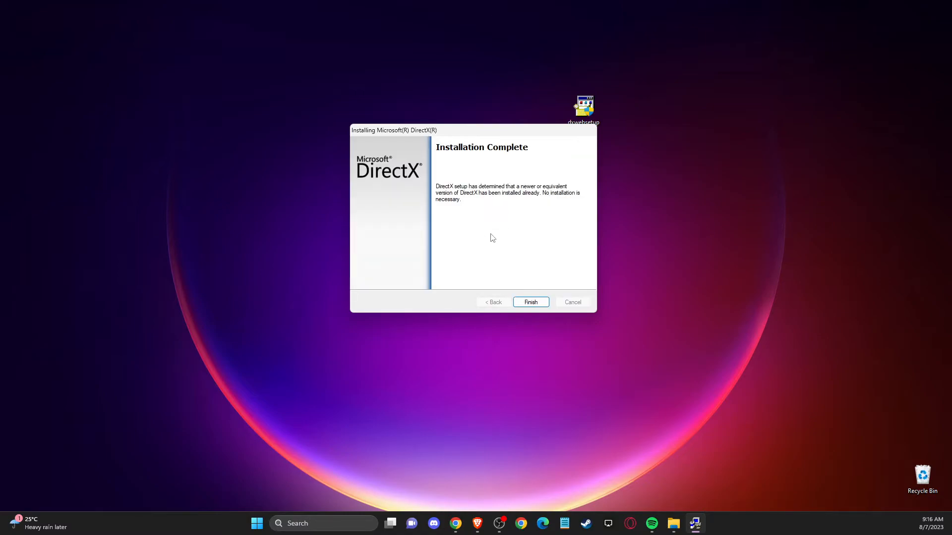
{"action": "left_click", "coordinate": [529, 302]}
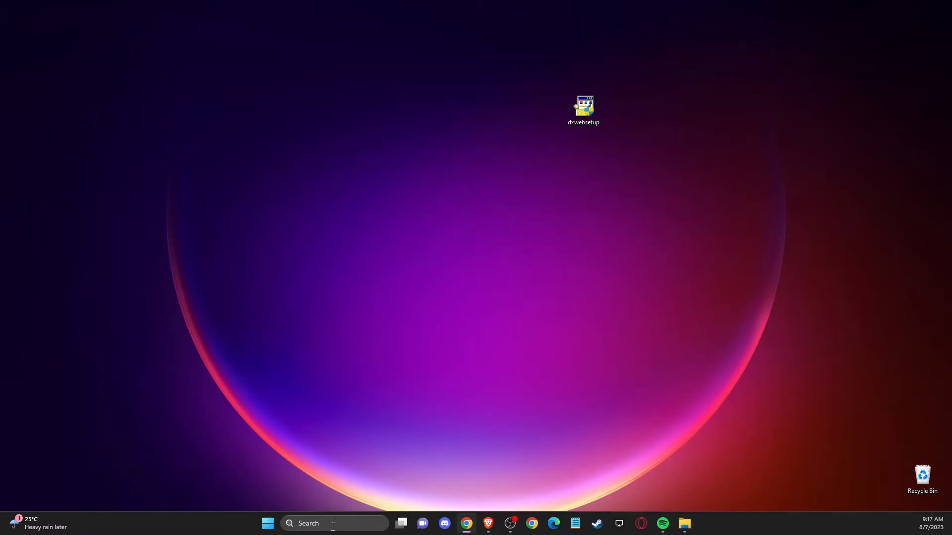
{"action": "mouse_move", "coordinate": [313, 523]}
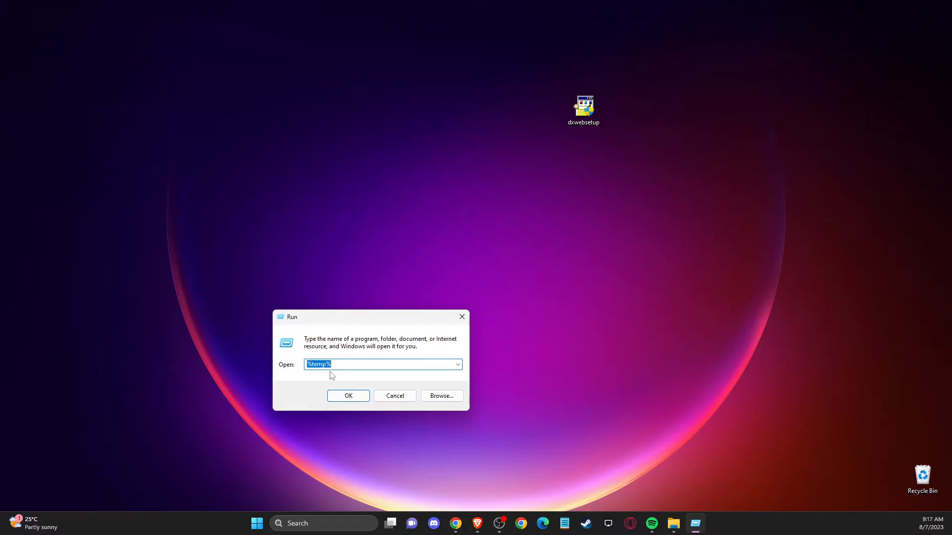
Delete all items in the %temp% folder, skipping the admin-protected folder and in-use file.
{"action": "left_click", "coordinate": [312, 364]}
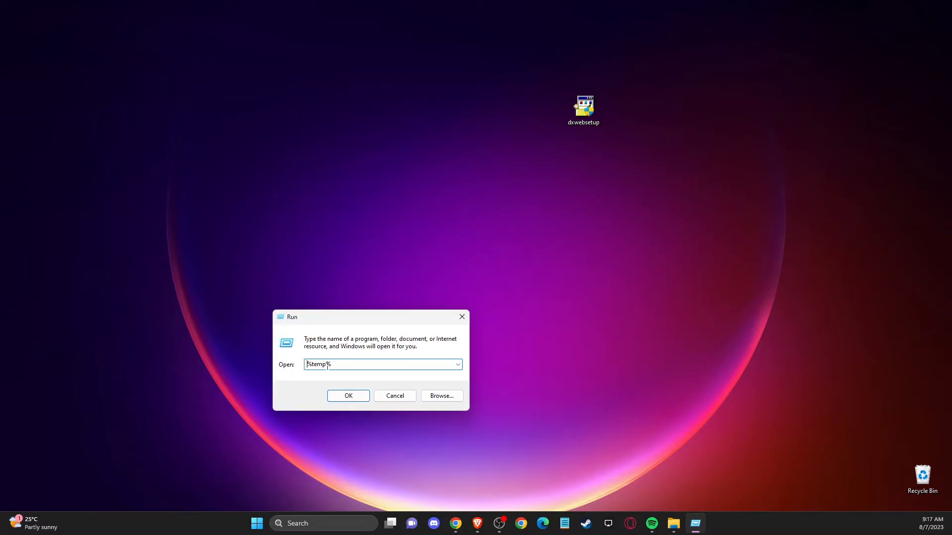
{"action": "left_click", "coordinate": [348, 396]}
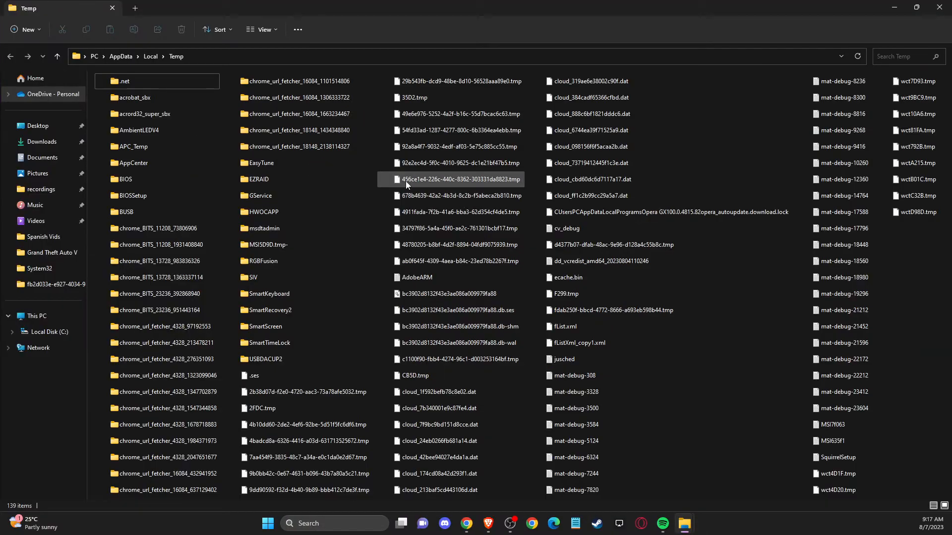
{"action": "key", "text": "ctrl+a"}
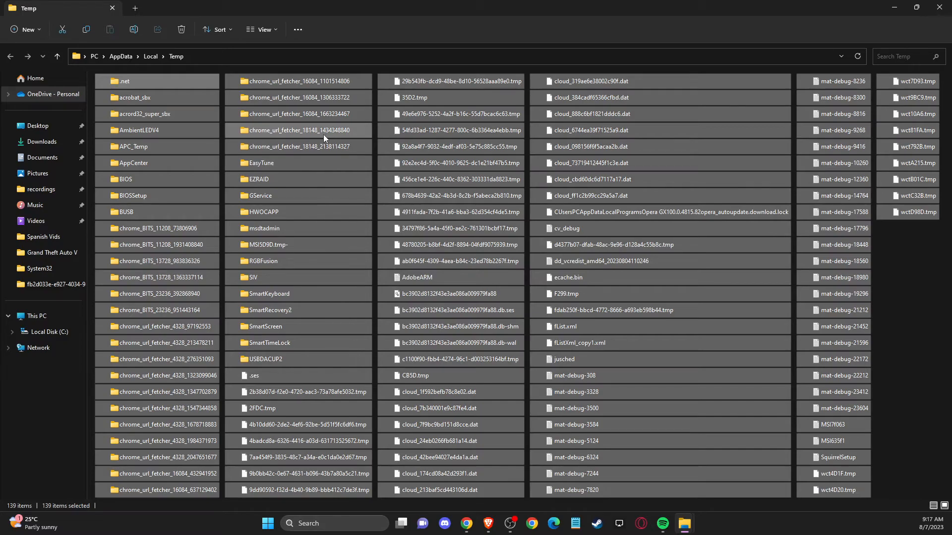
{"action": "right_click", "coordinate": [324, 133]}
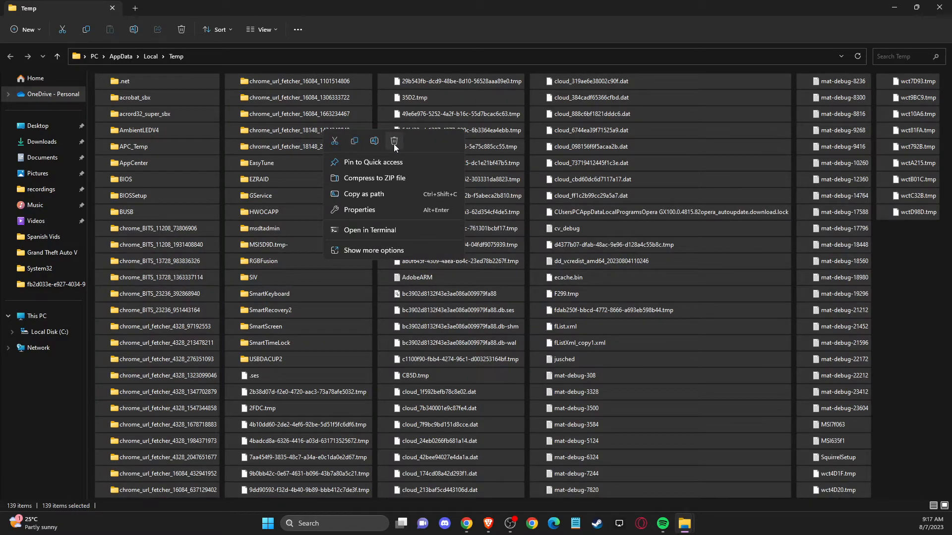
{"action": "left_click", "coordinate": [394, 141]}
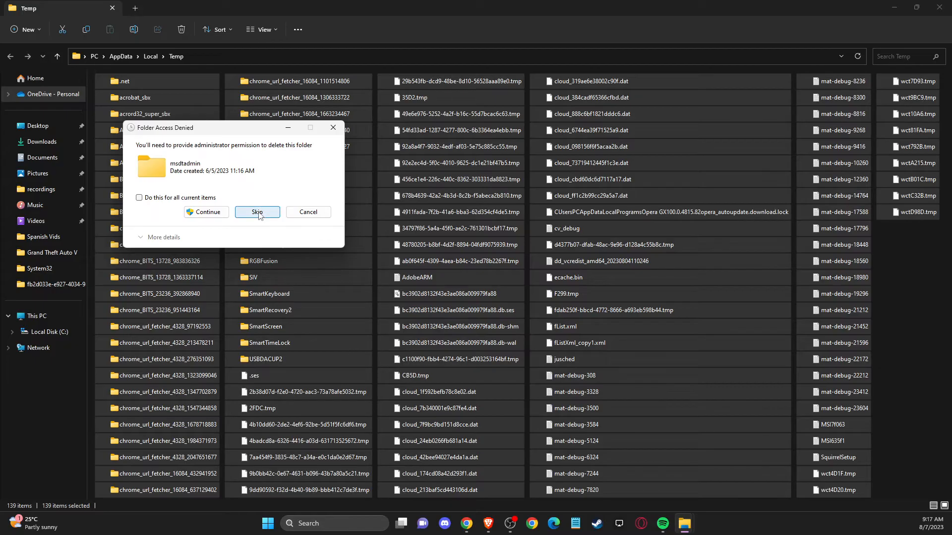
{"action": "left_click", "coordinate": [257, 212]}
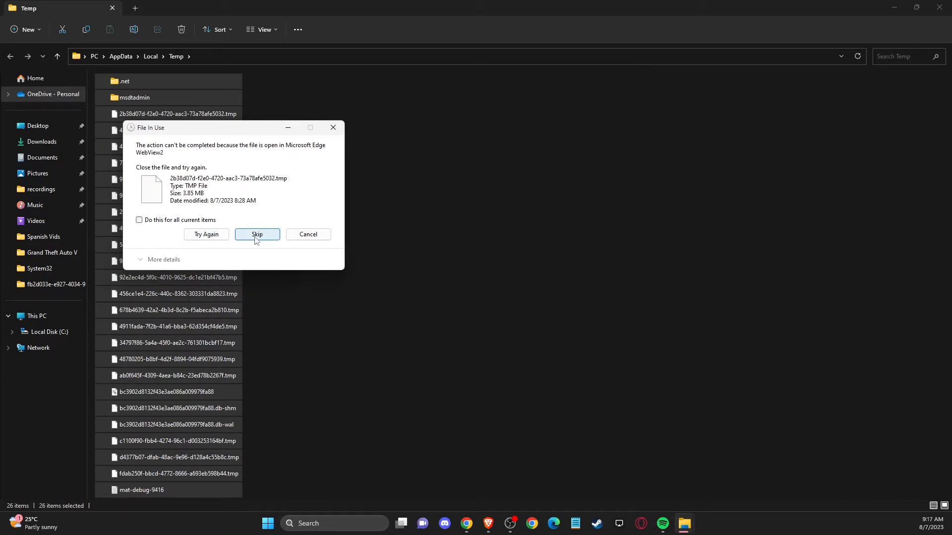
{"action": "left_click", "coordinate": [257, 235]}
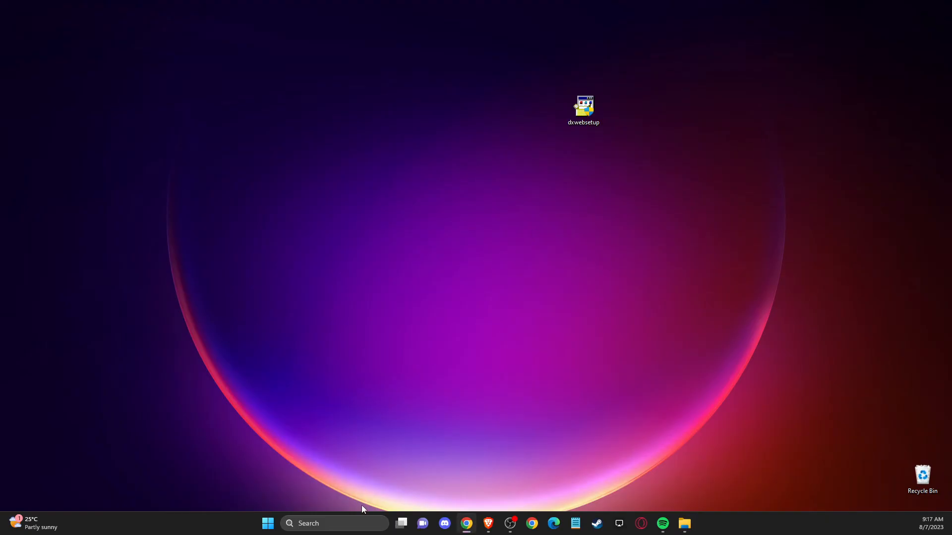
{"action": "mouse_move", "coordinate": [333, 523]}
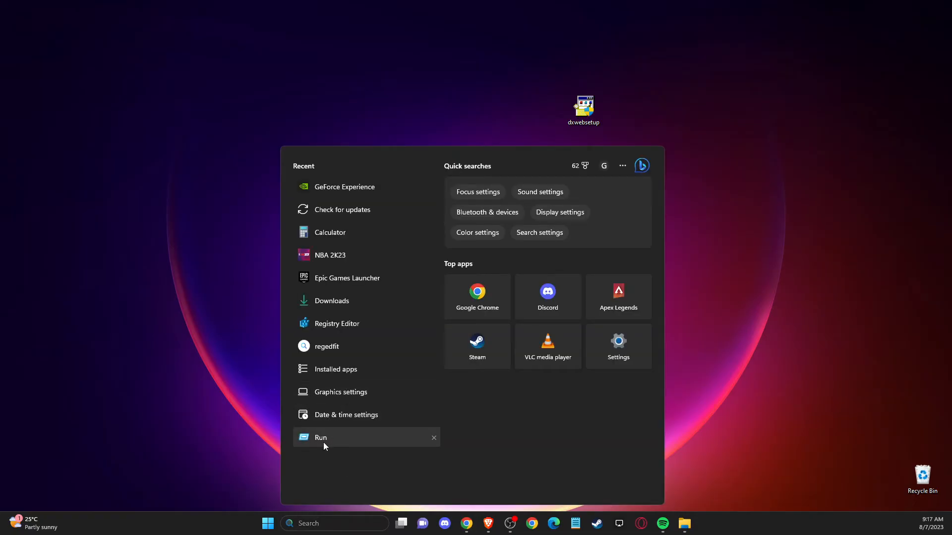
Delete the C:\Windows\Temp files, skipping the in-use debug log, and close the window.
{"action": "left_click", "coordinate": [321, 437]}
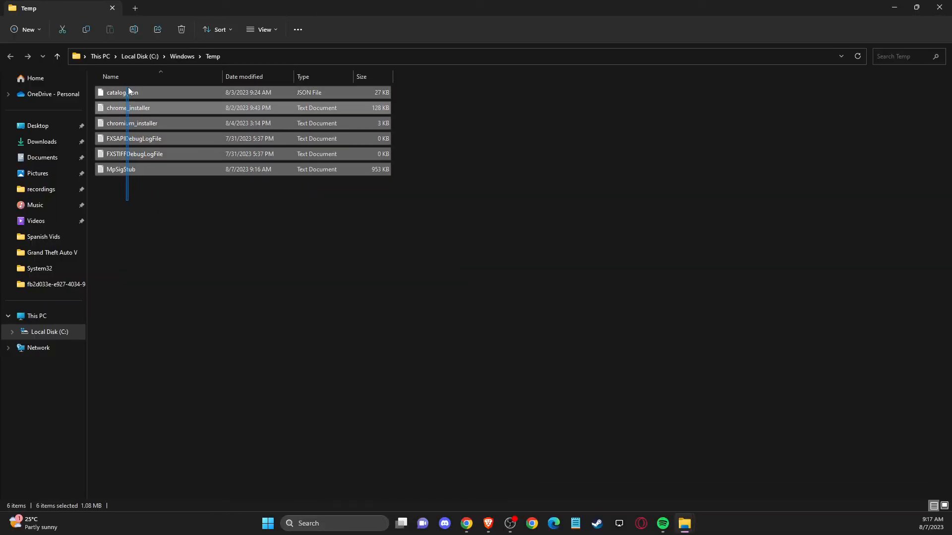
{"action": "left_click", "coordinate": [181, 29]}
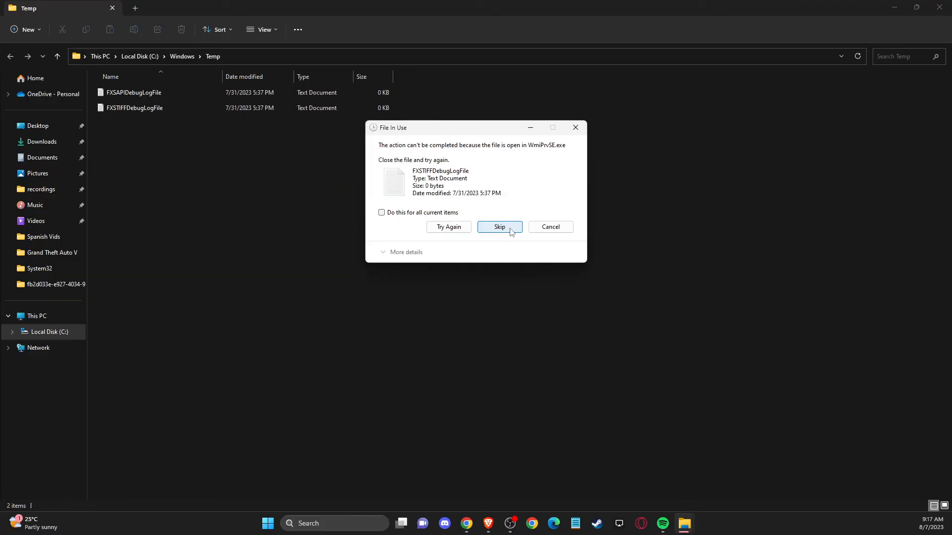
{"action": "left_click", "coordinate": [498, 226]}
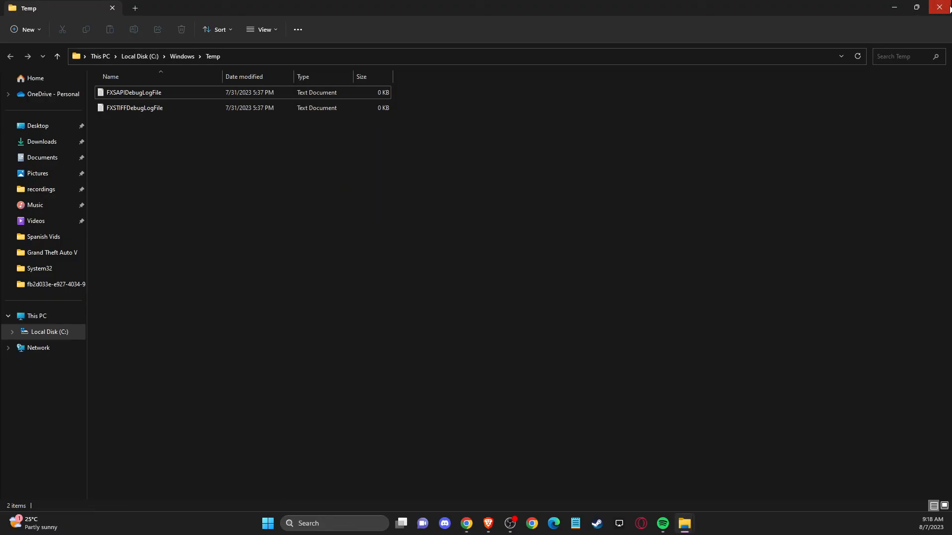
{"action": "left_click", "coordinate": [946, 7]}
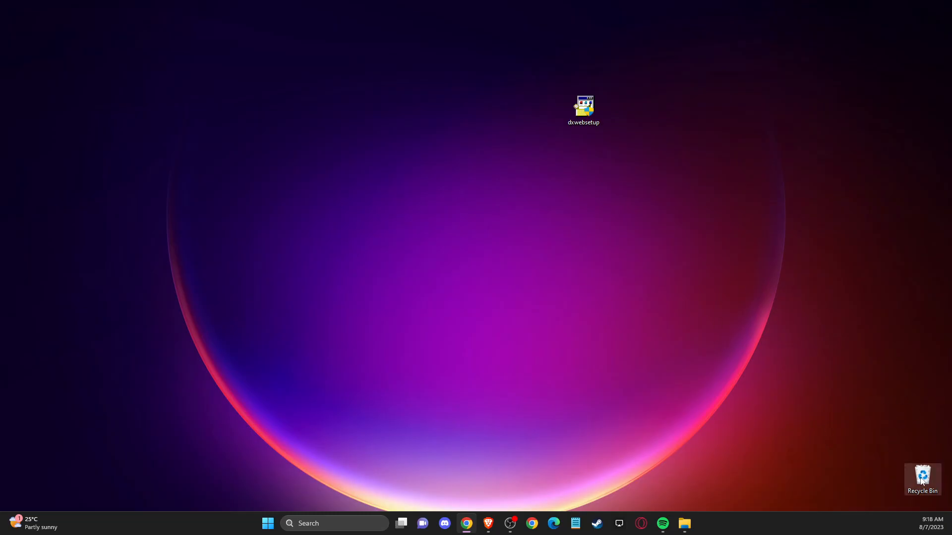
Bring up the Recycle Bin's context menu to empty it.
{"action": "right_click", "coordinate": [922, 479]}
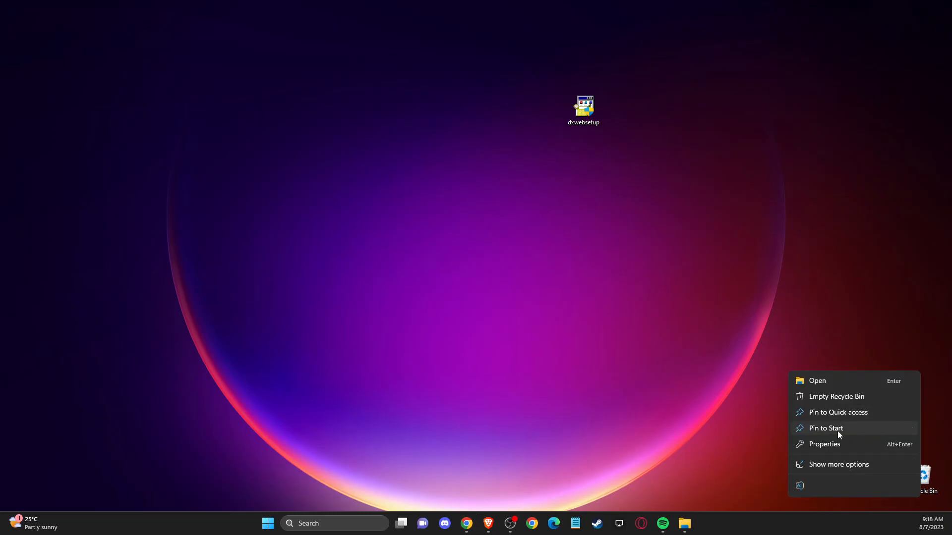
{"action": "mouse_move", "coordinate": [836, 396]}
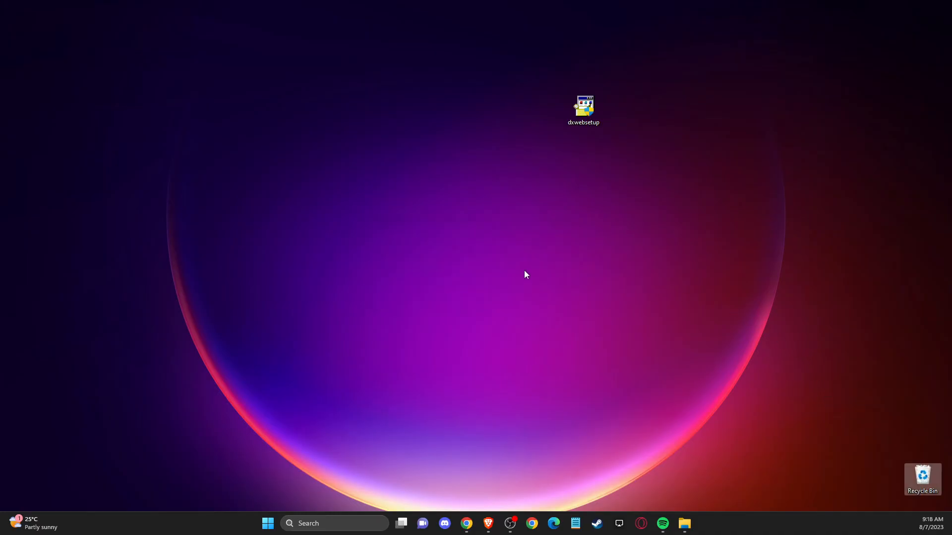
{"action": "mouse_move", "coordinate": [585, 303]}
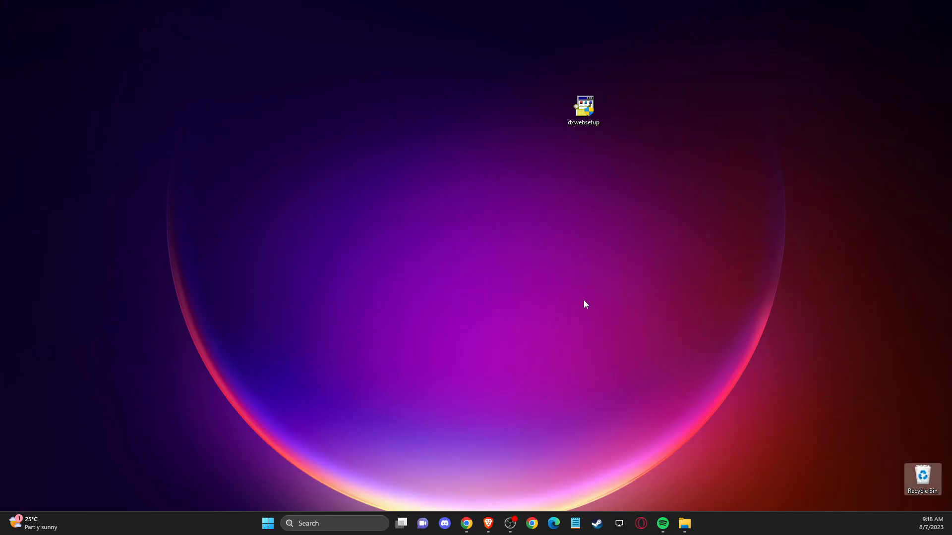
{"action": "mouse_move", "coordinate": [612, 300]}
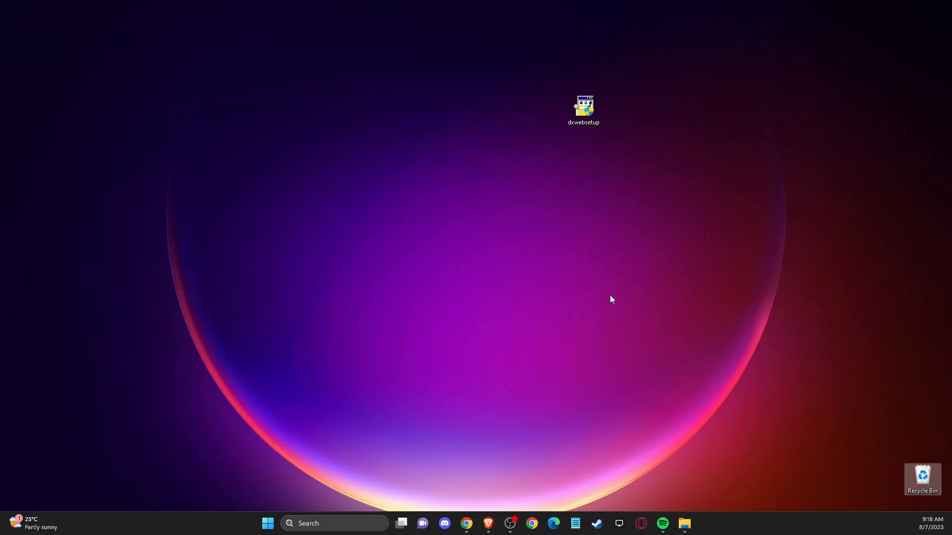
{"action": "mouse_move", "coordinate": [663, 206]}
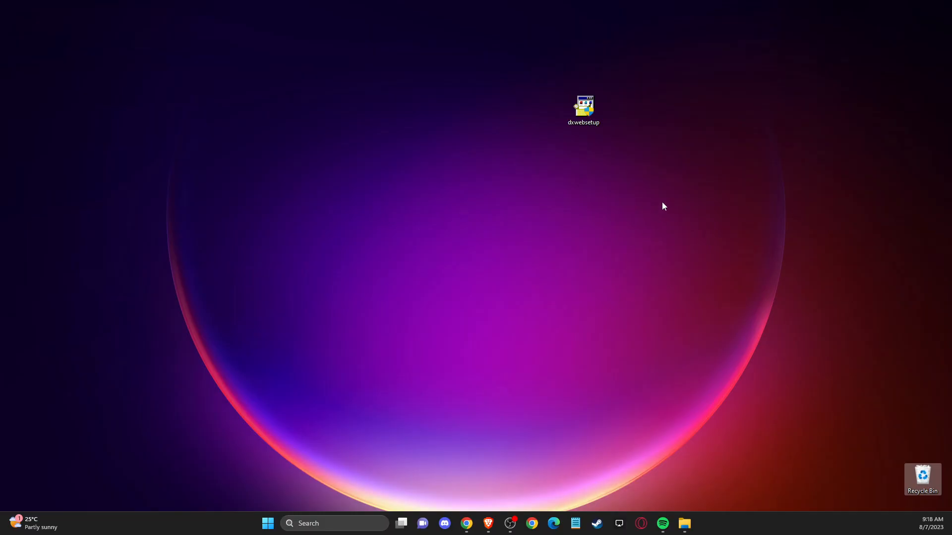